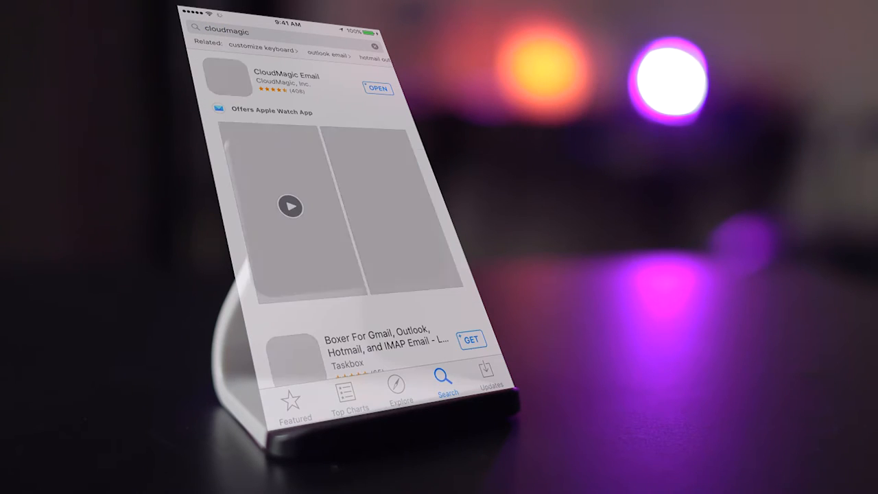
- Launch CloudMagic Email from the App Store results and reach its three connected Gmail accounts
left_click(376, 87)
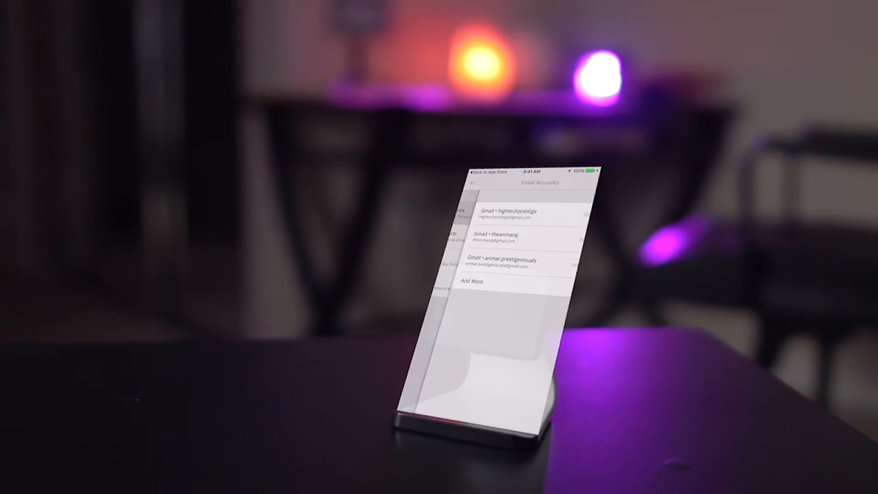
- View the first Gmail account's settings, then return to the combined All Inboxes view
left_click(514, 214)
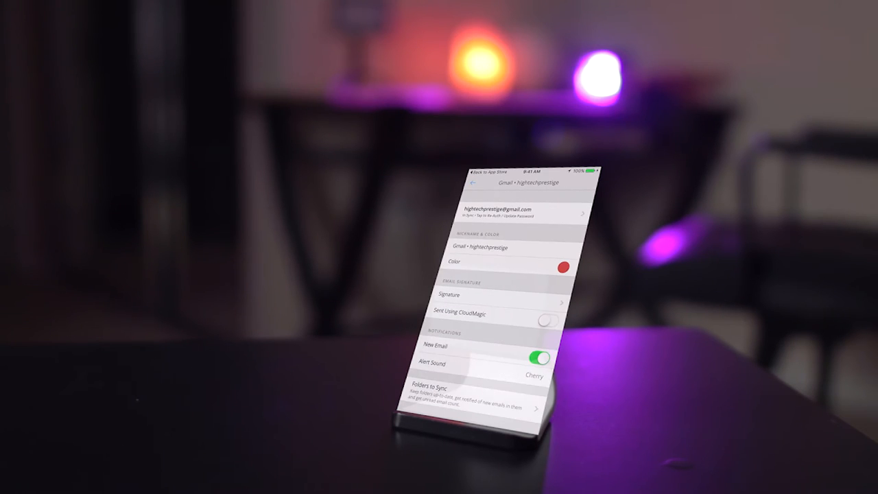
left_click(474, 186)
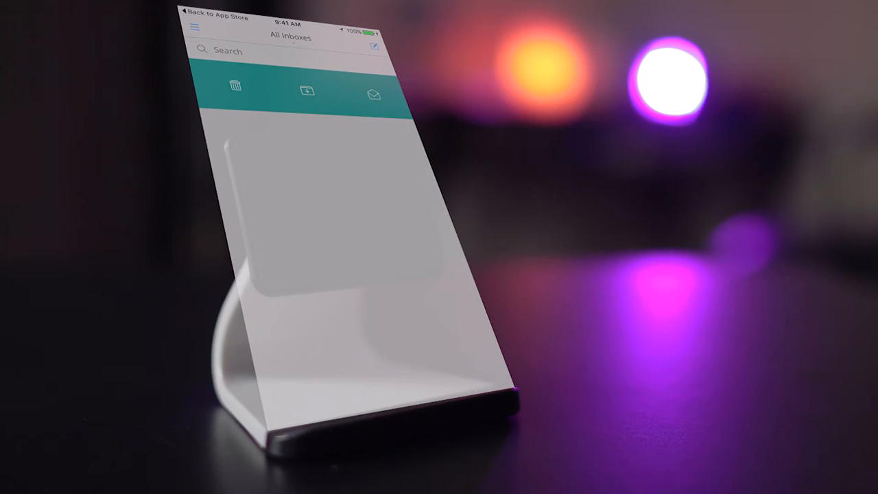
- Find the CloudMagic Email listing in the Mac App Store and launch the desktop app's All Inboxes
left_click(308, 88)
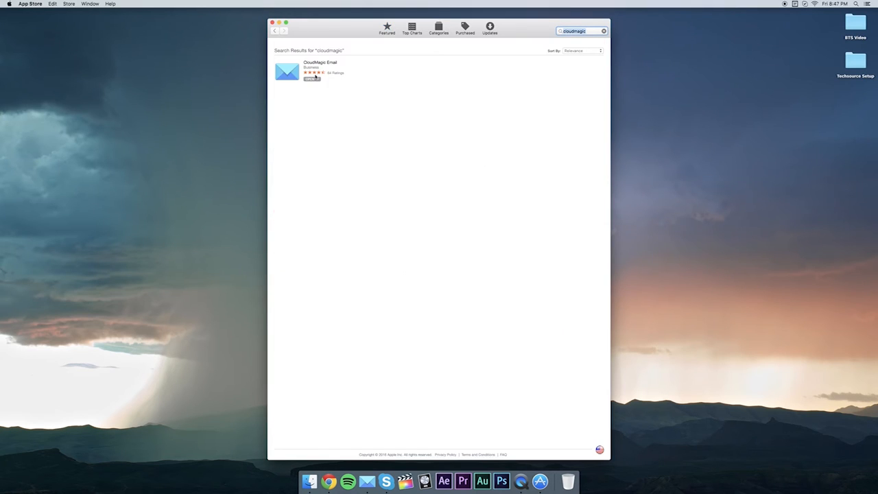
left_click(317, 63)
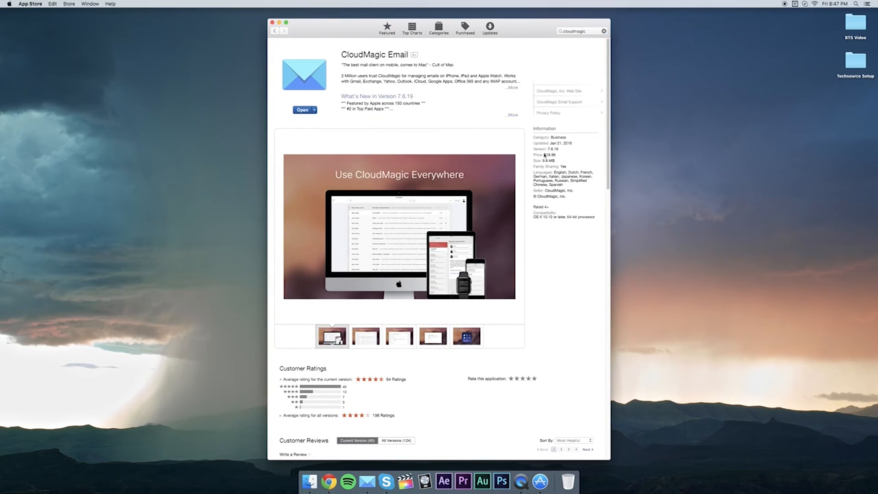
left_click(304, 110)
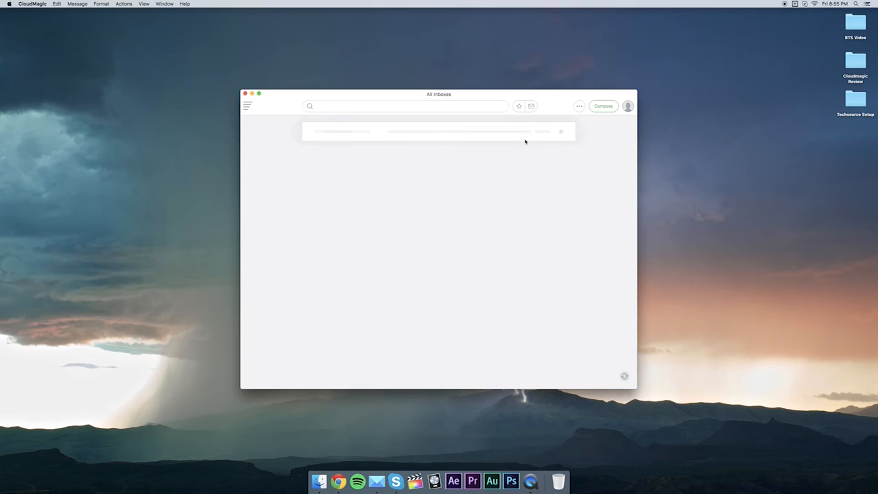